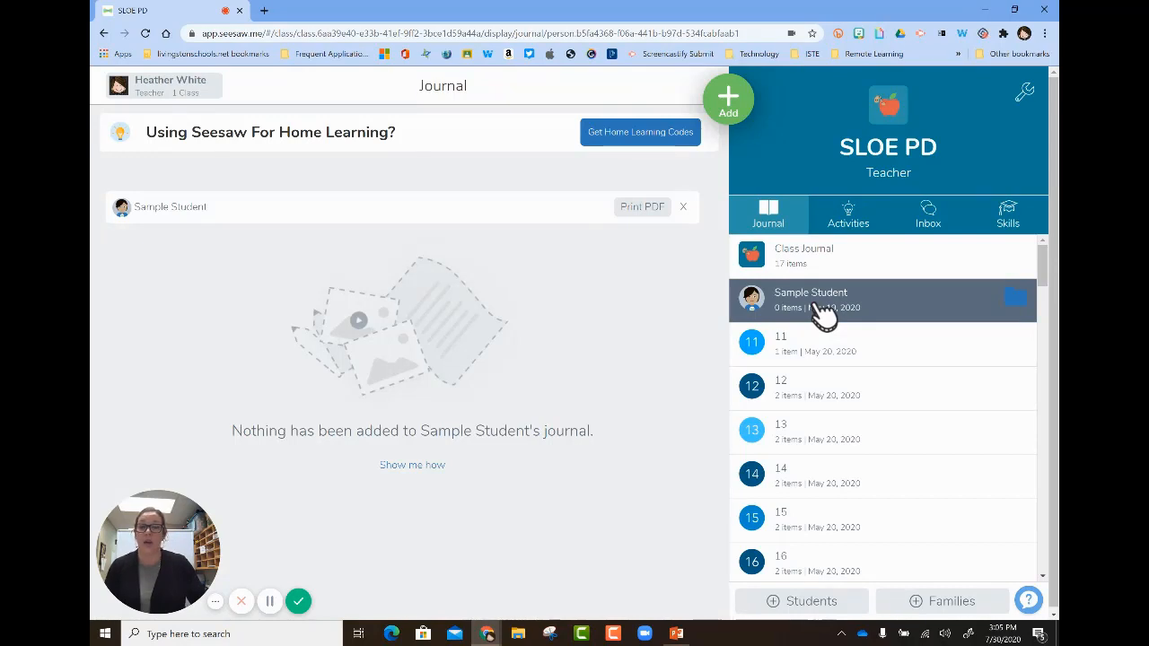
{"action": "mouse_move", "coordinate": [819, 316]}
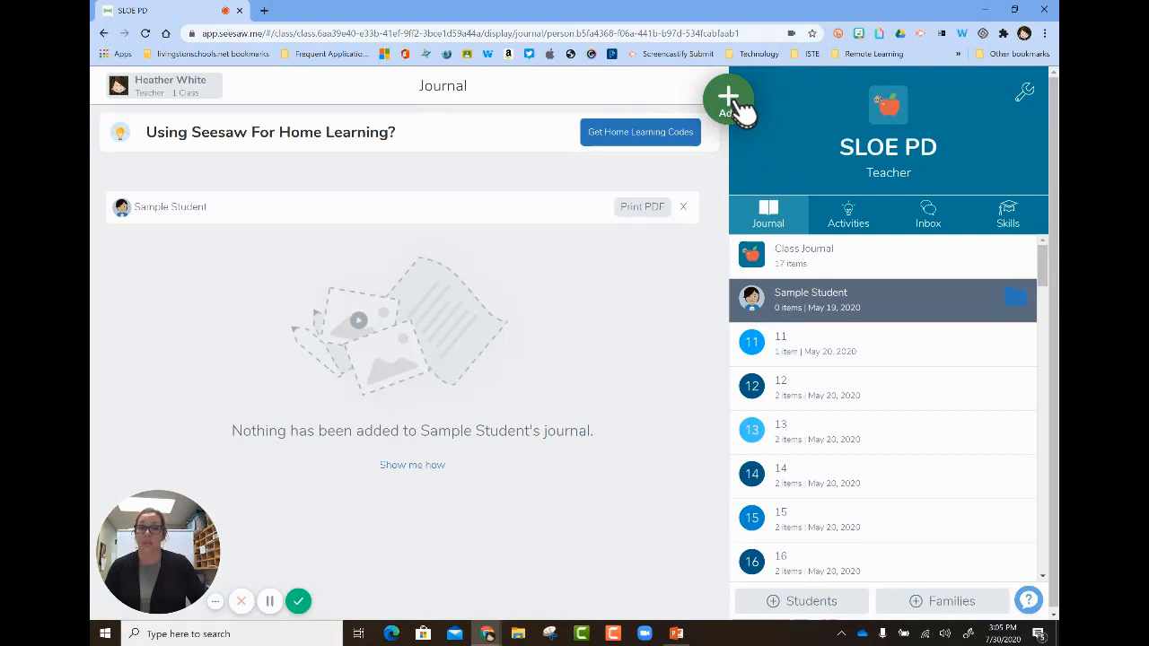
Step: Dismiss the add-content options and show the class Activities list with Exploring Place Value
{"action": "left_click", "coordinate": [729, 99]}
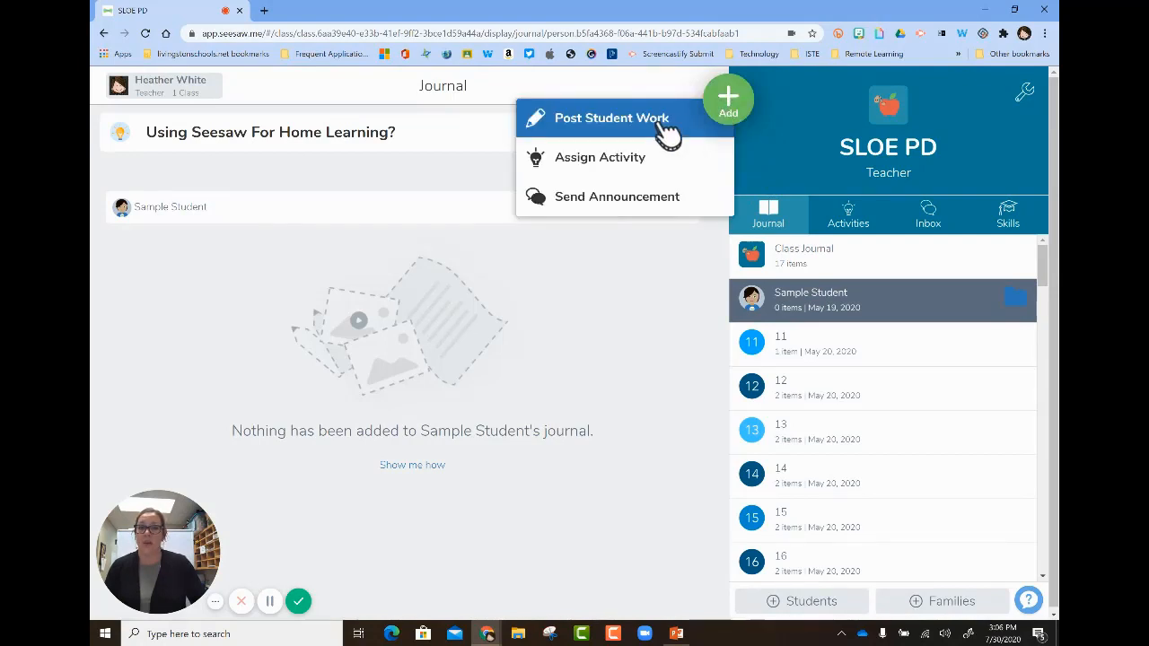
{"action": "left_click", "coordinate": [610, 119]}
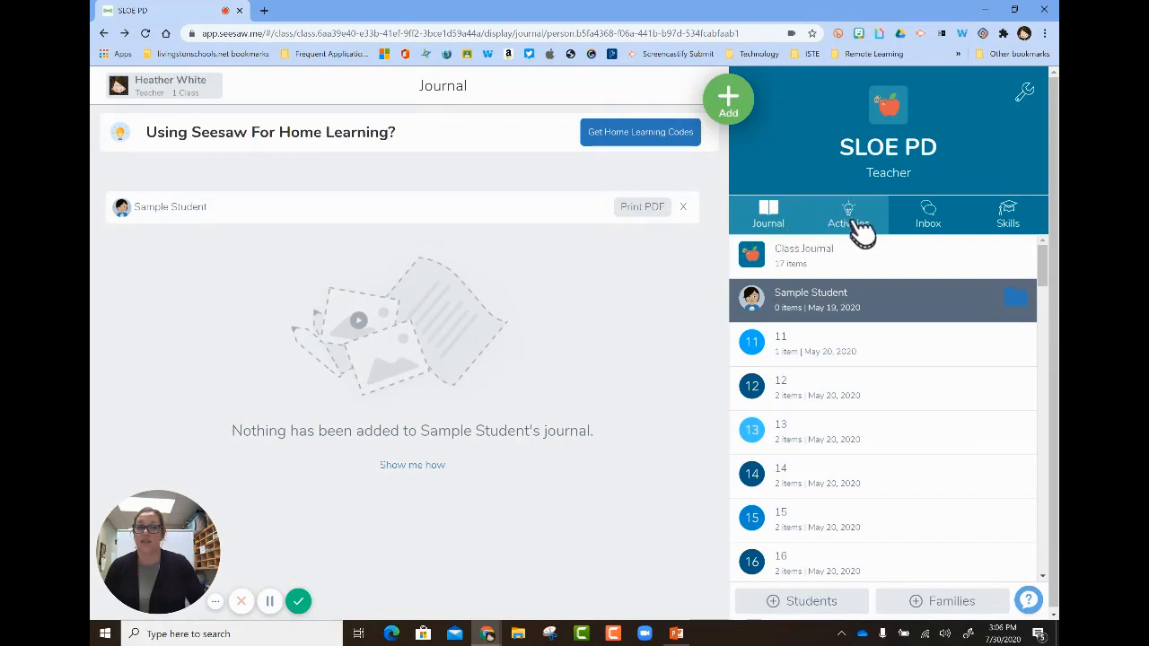
{"action": "mouse_move", "coordinate": [858, 232]}
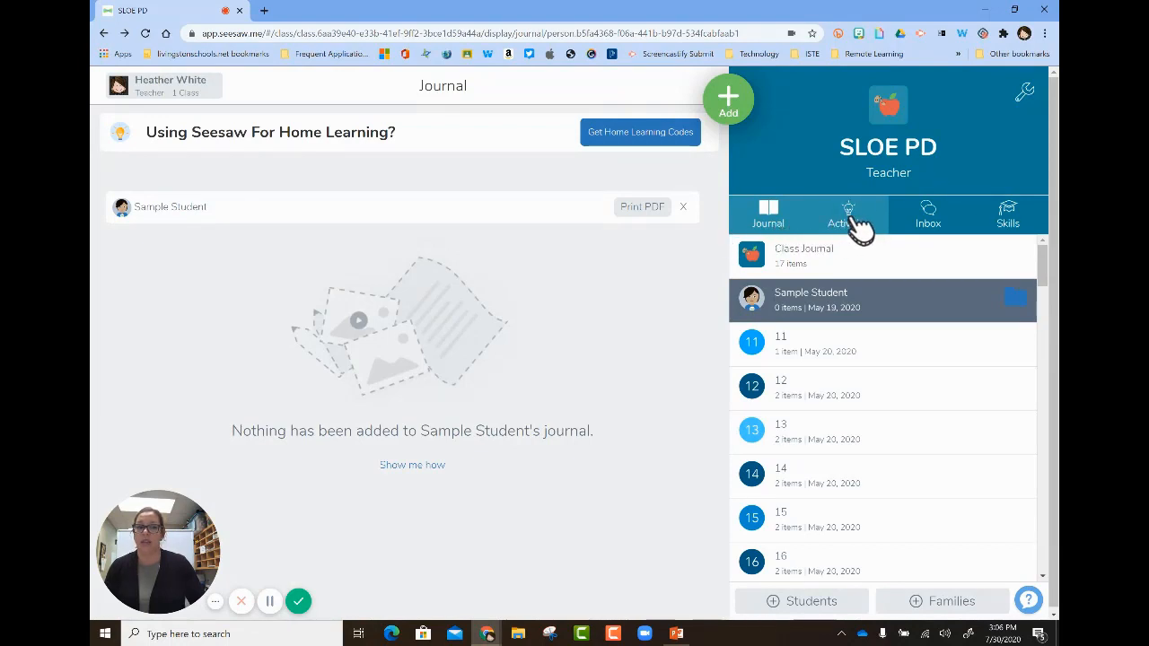
{"action": "left_click", "coordinate": [848, 214]}
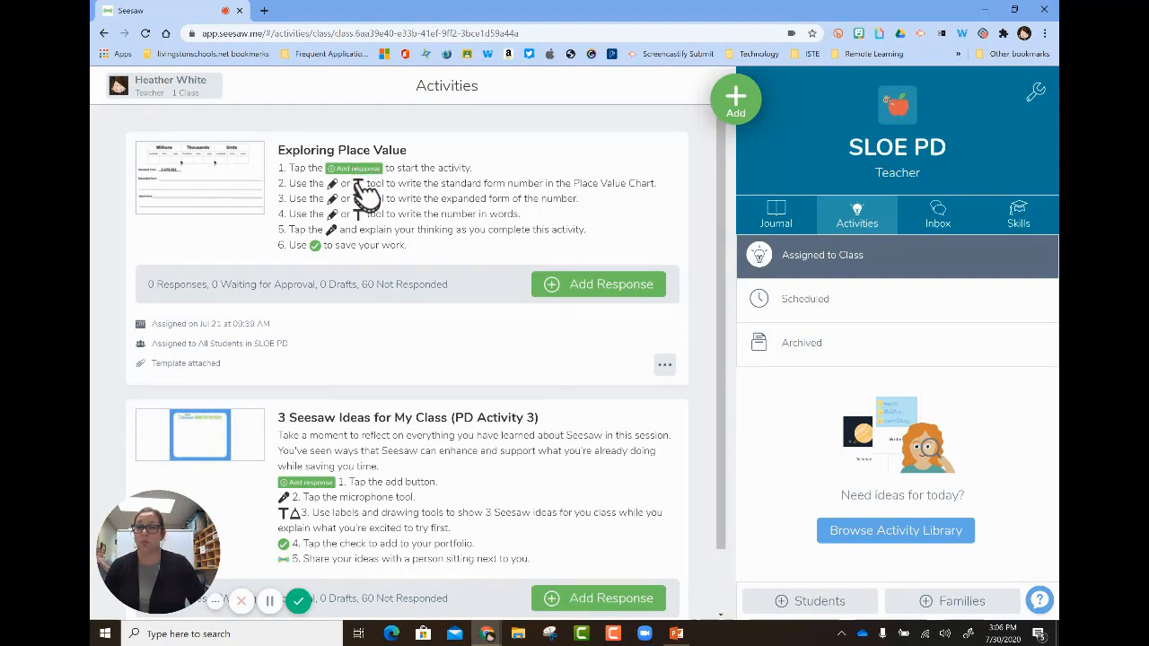
{"action": "mouse_move", "coordinate": [368, 219]}
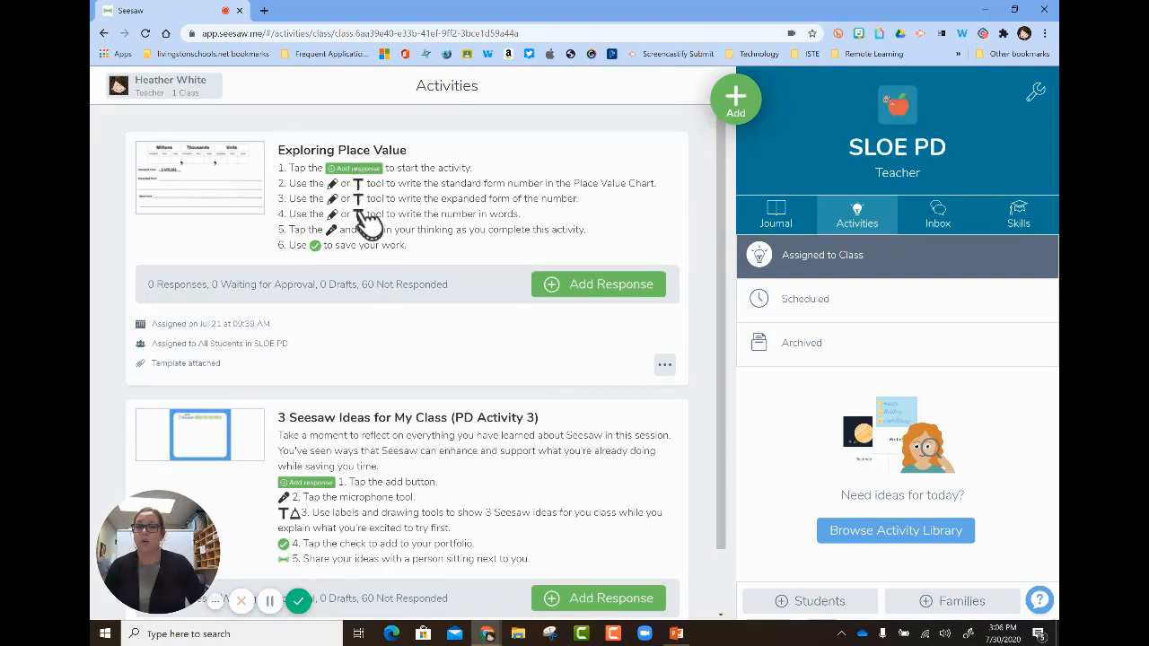
{"action": "mouse_move", "coordinate": [591, 296]}
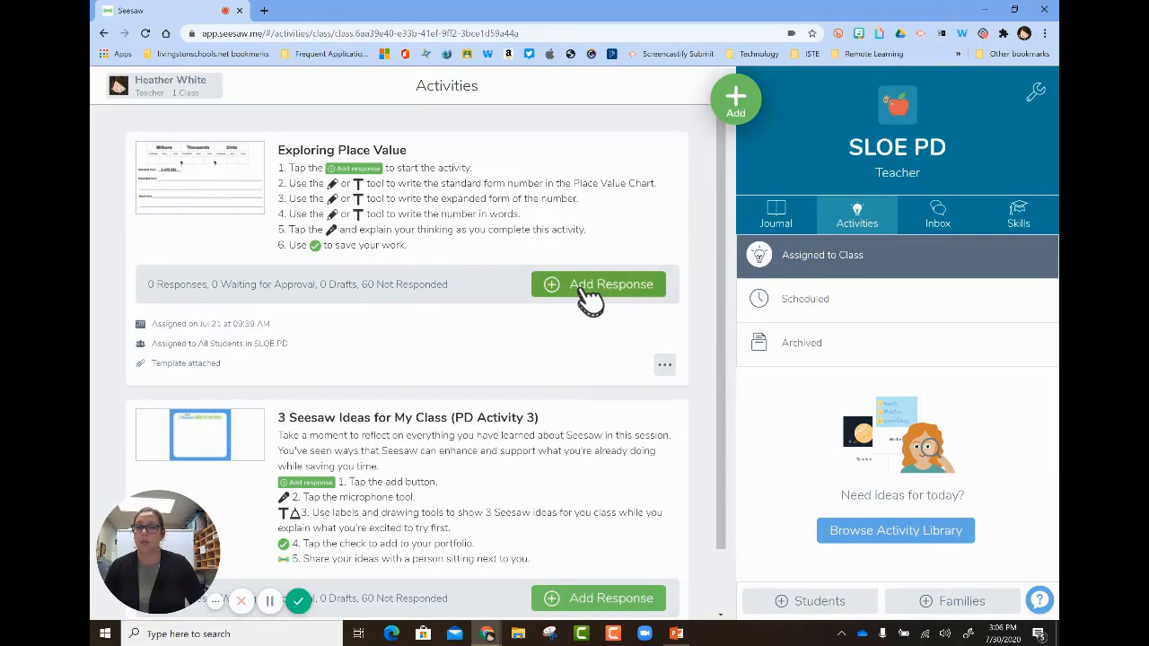
Step: Start a response to Exploring Place Value as Sample Student
{"action": "left_click", "coordinate": [596, 284]}
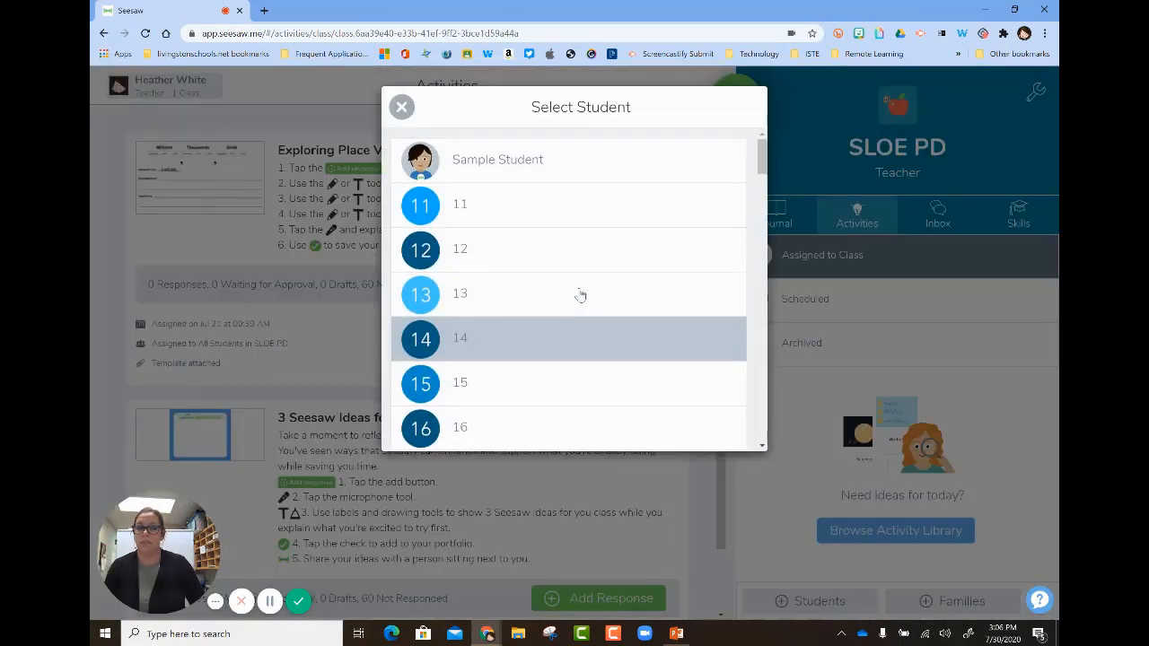
{"action": "mouse_move", "coordinate": [543, 176]}
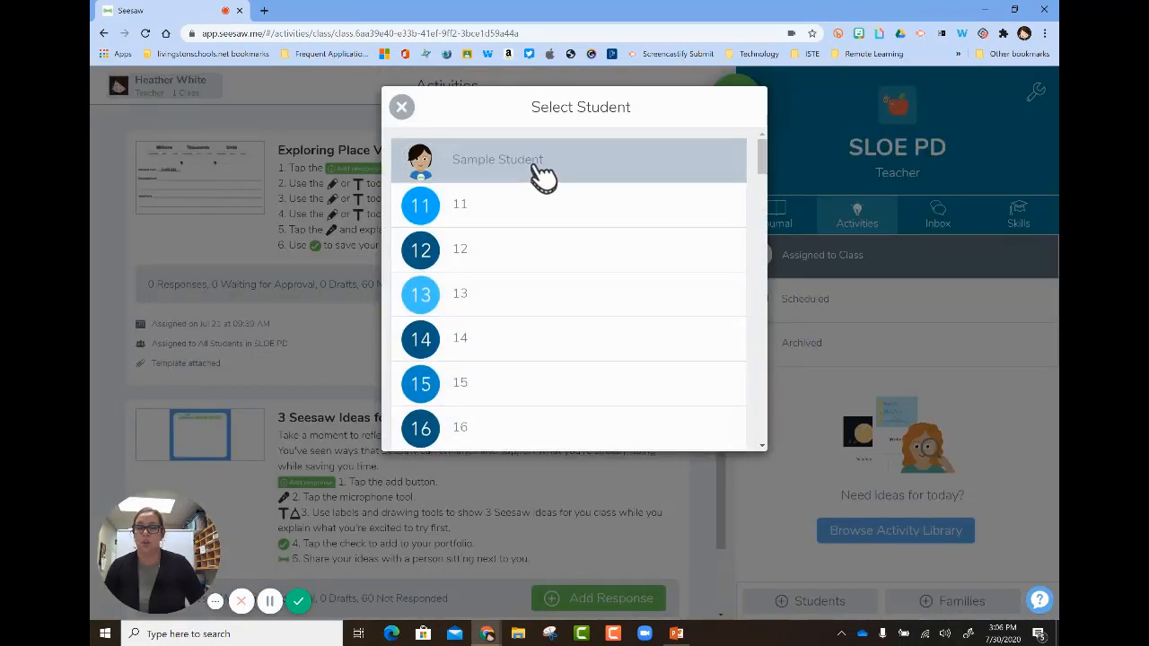
{"action": "left_click", "coordinate": [496, 158]}
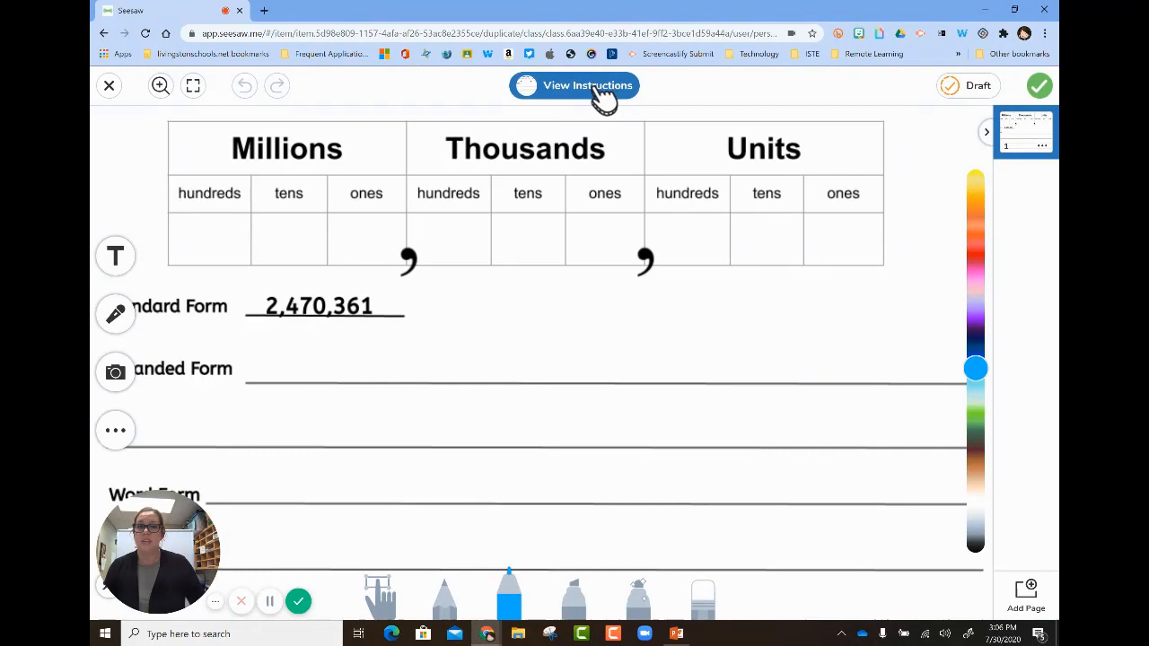
Step: Review the activity instructions, then draw a pen mark on the Expanded Form line
{"action": "left_click", "coordinate": [575, 86]}
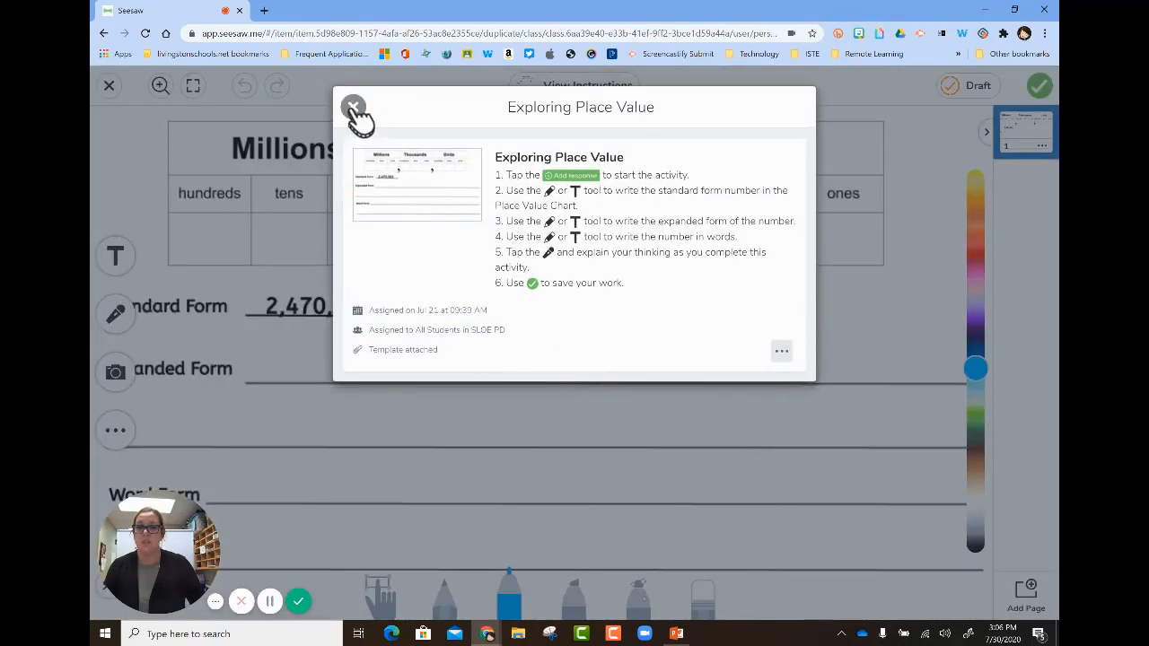
{"action": "left_click", "coordinate": [352, 108]}
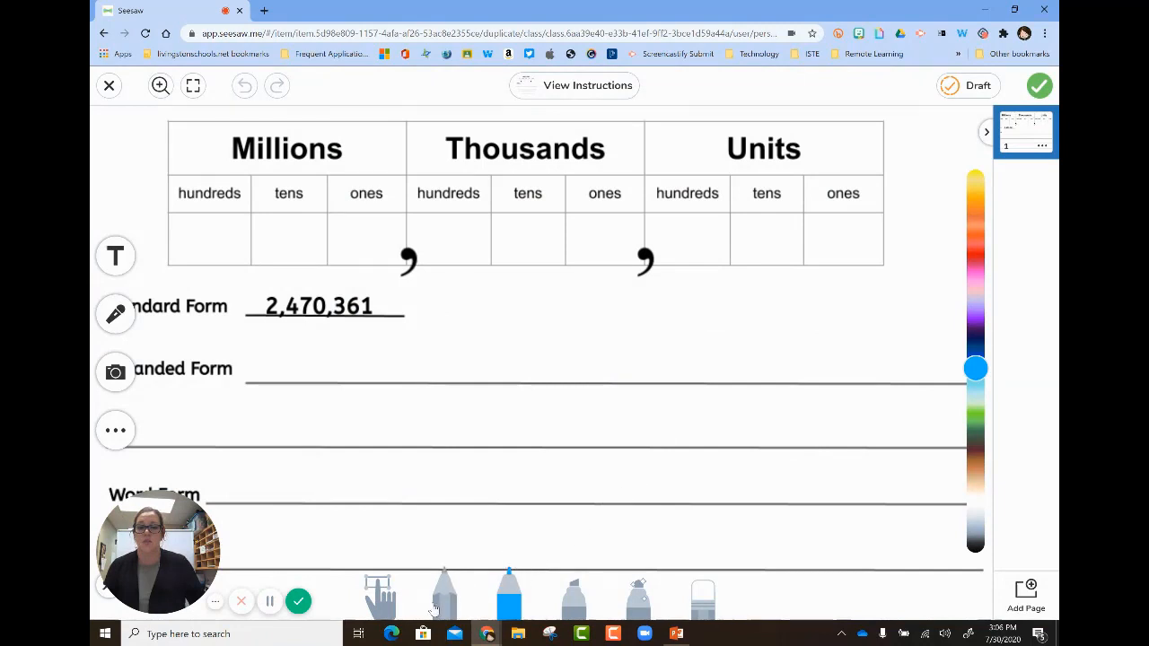
{"action": "left_click_drag", "start_coordinate": [458, 413], "coordinate": [578, 386]}
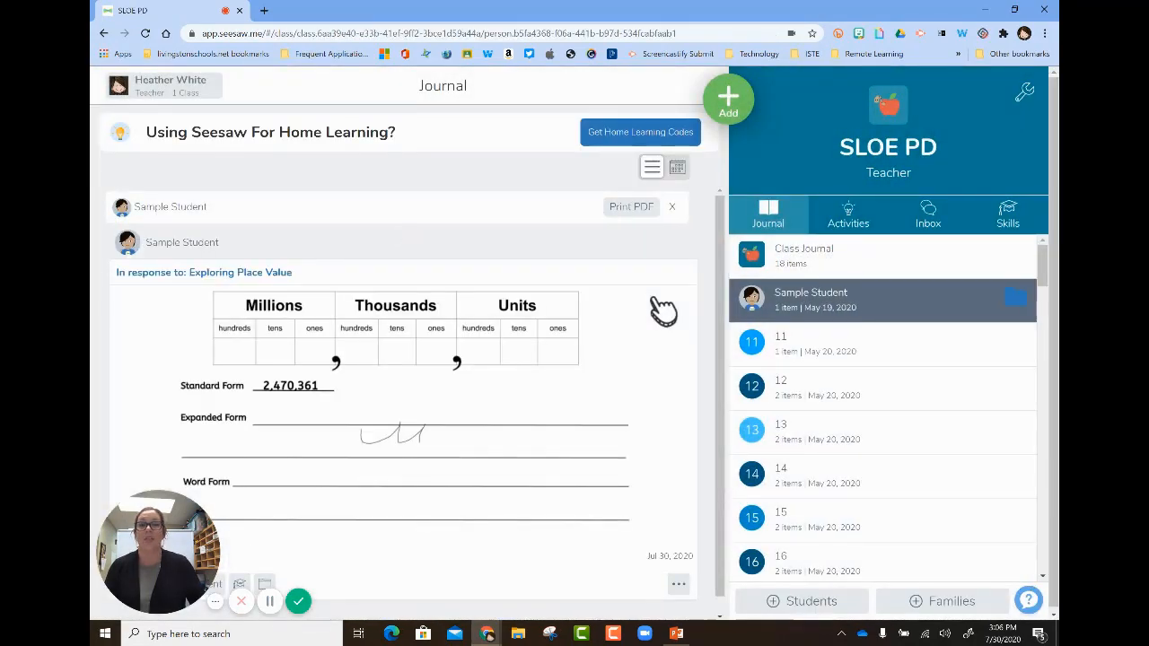
{"action": "mouse_move", "coordinate": [817, 216]}
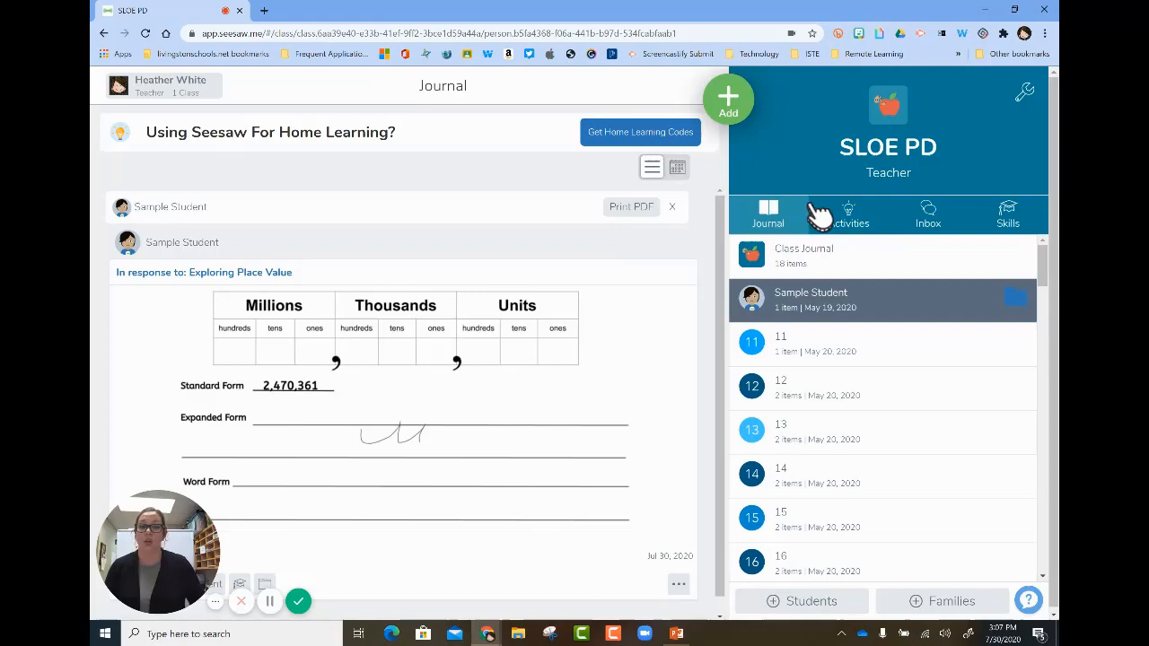